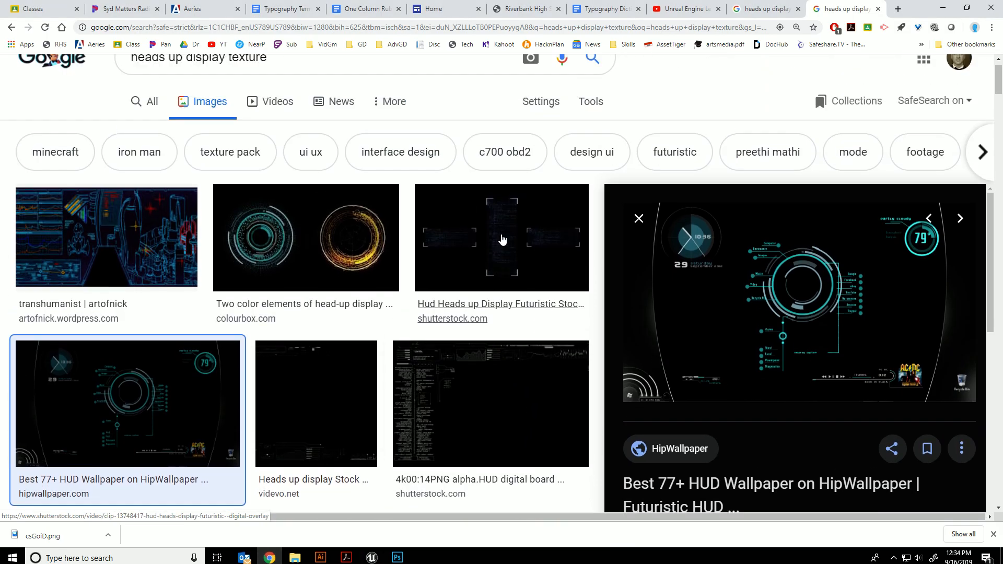
- Bring the HUD wallpaper image csGoiD.png into Photoshop and start unlocking its Background layer
{"action": "scroll", "scroll_direction": "down", "scroll_amount": 3}
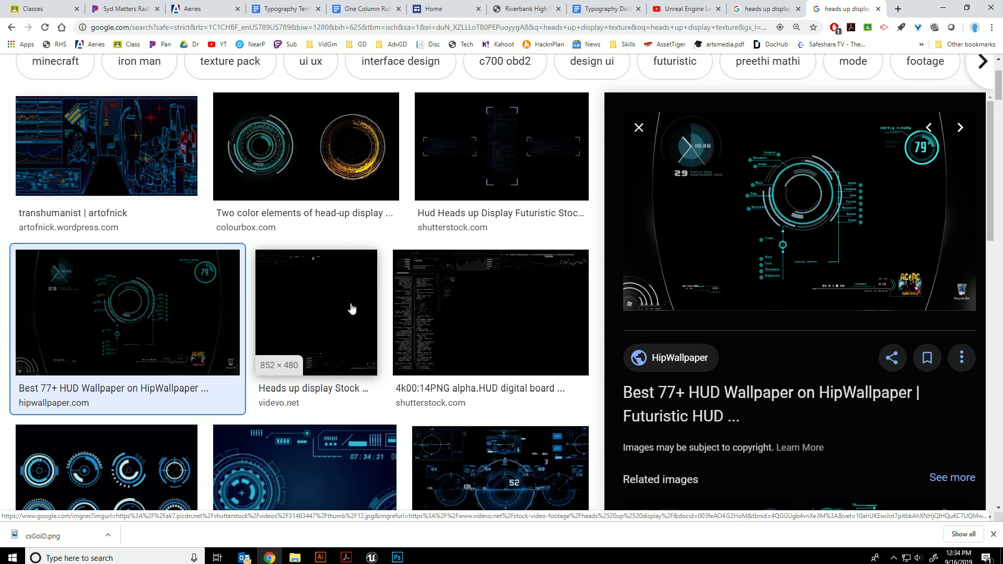
{"action": "scroll", "scroll_direction": "down", "scroll_amount": 3}
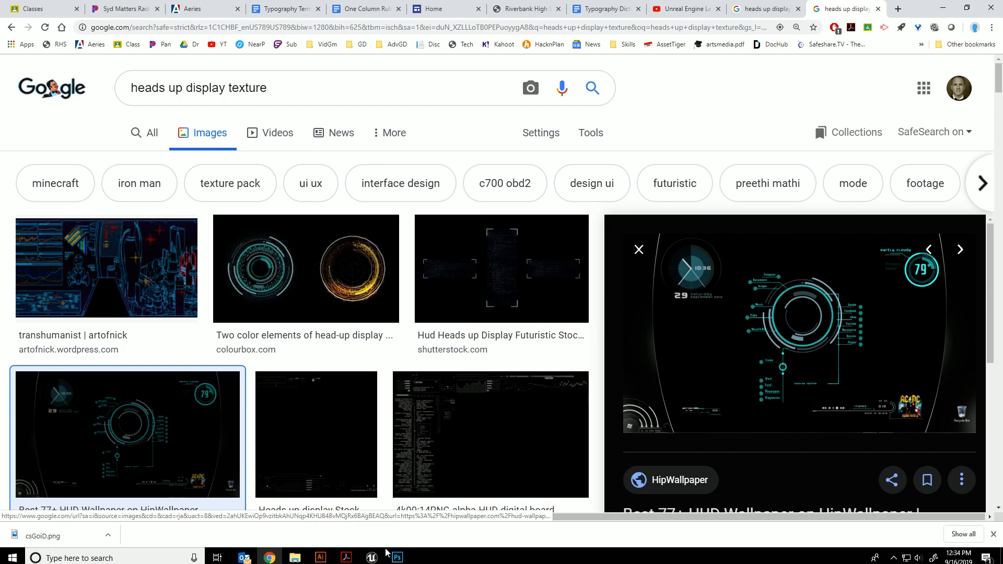
{"action": "left_click", "coordinate": [397, 557]}
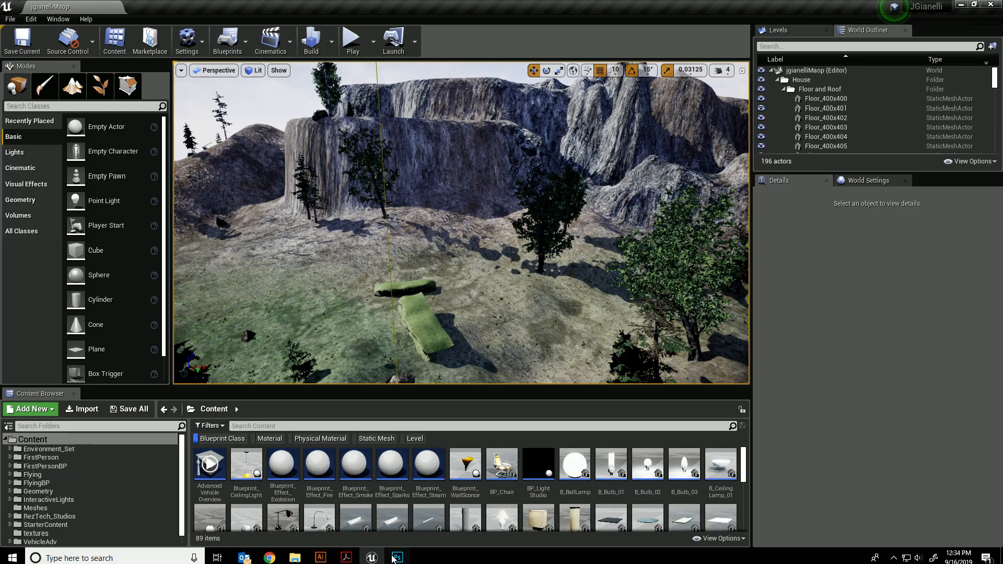
{"action": "left_click", "coordinate": [397, 558]}
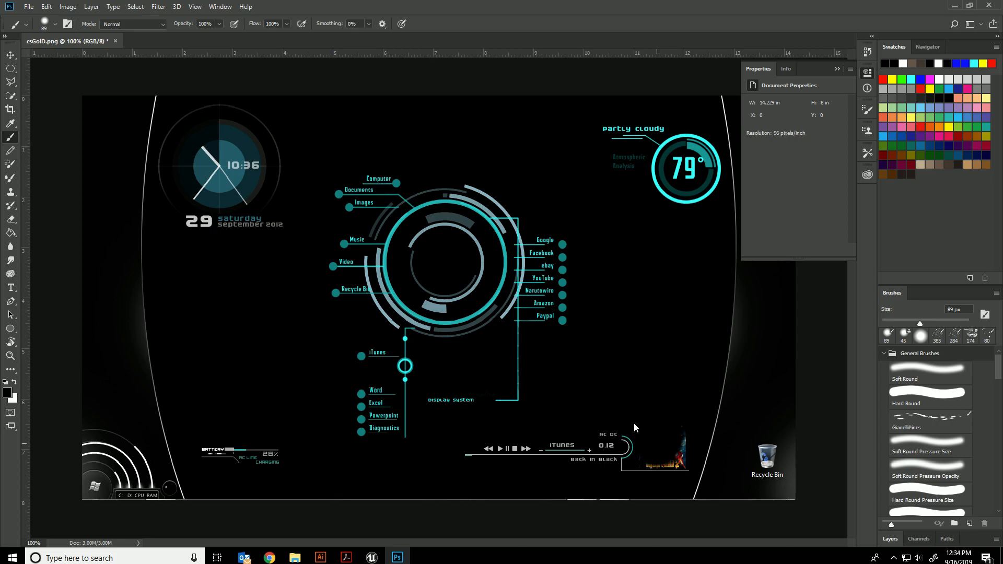
{"action": "left_click", "coordinate": [44, 24]}
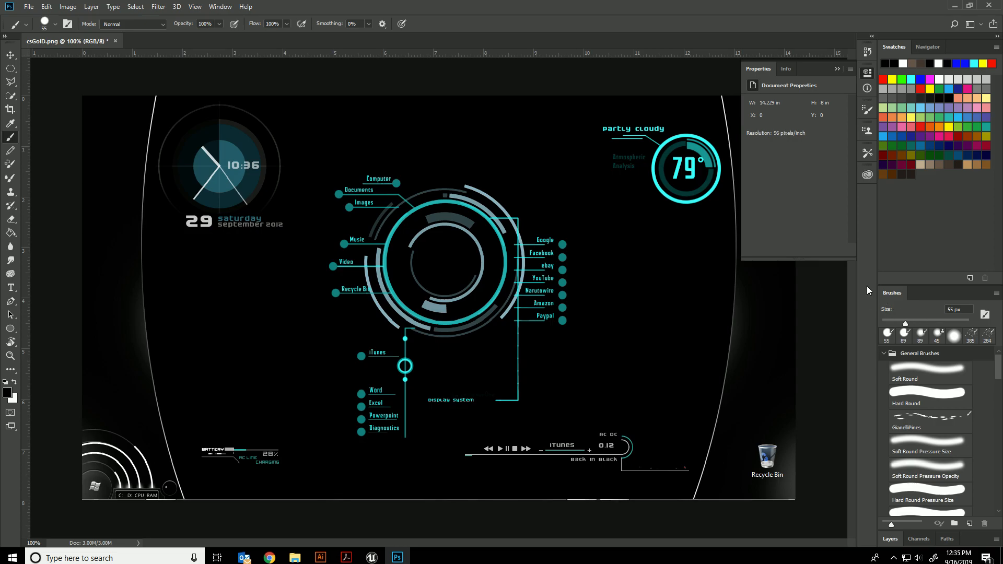
{"action": "mouse_move", "coordinate": [837, 390]}
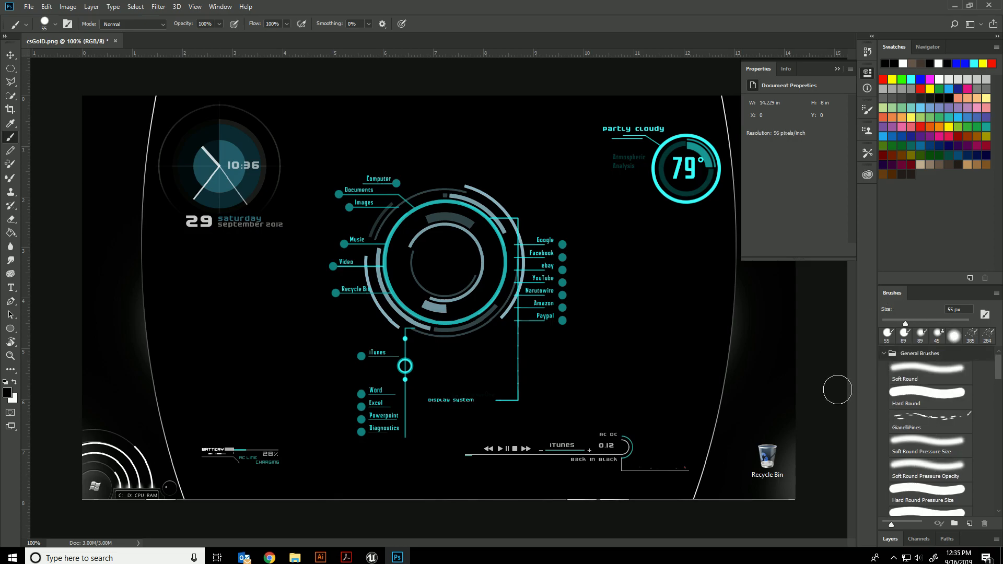
{"action": "mouse_move", "coordinate": [605, 301]}
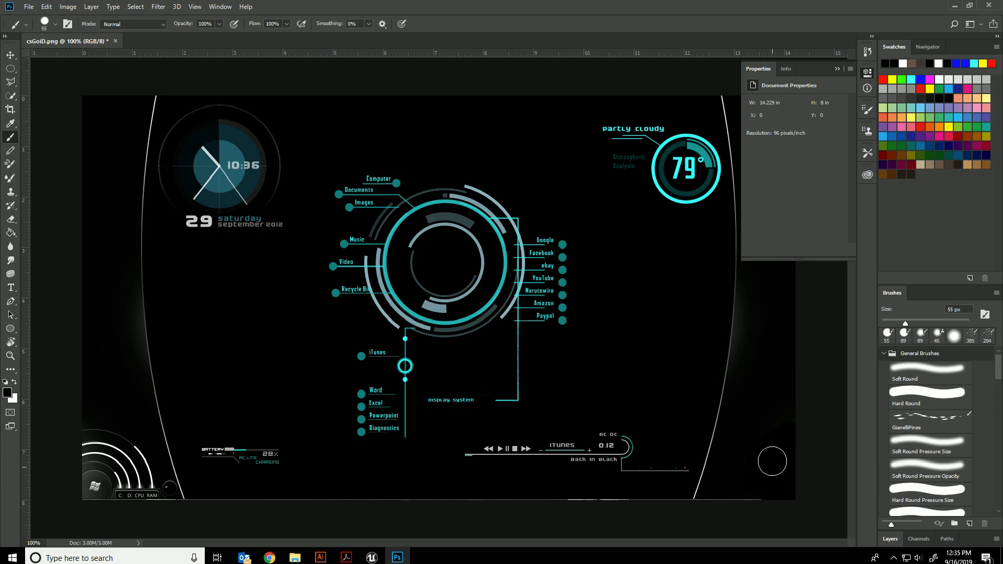
{"action": "mouse_move", "coordinate": [747, 499]}
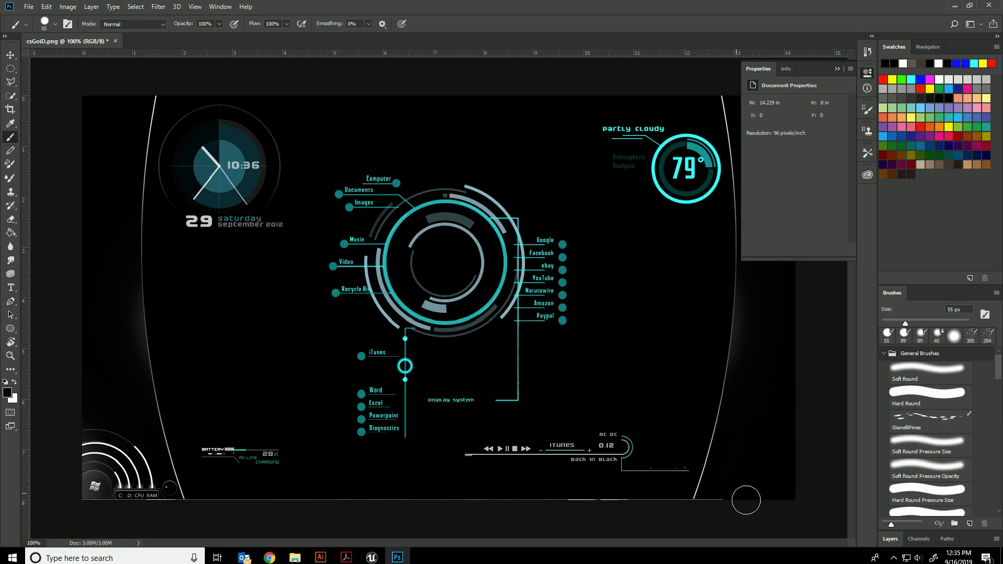
{"action": "mouse_move", "coordinate": [923, 437]}
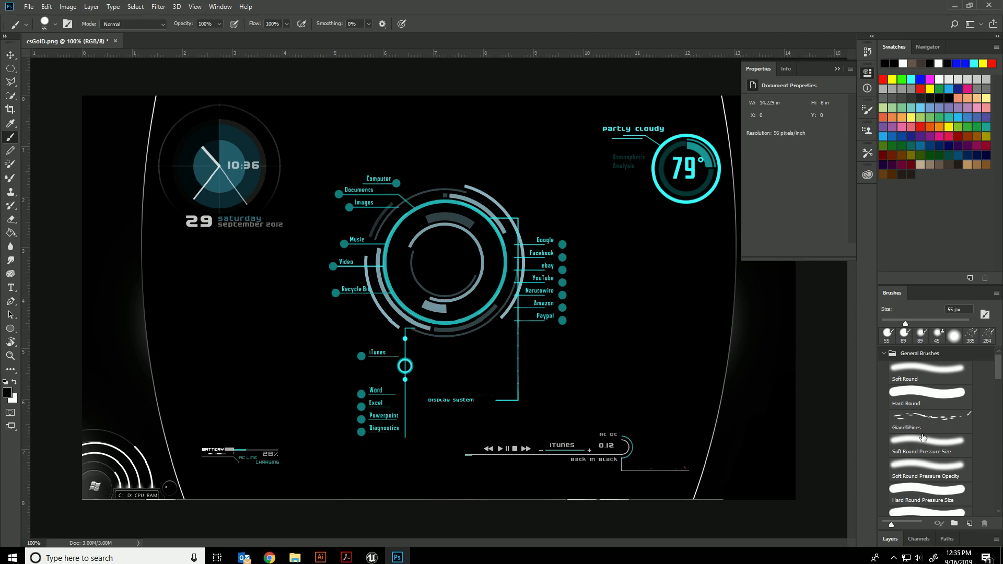
{"action": "mouse_move", "coordinate": [928, 534]}
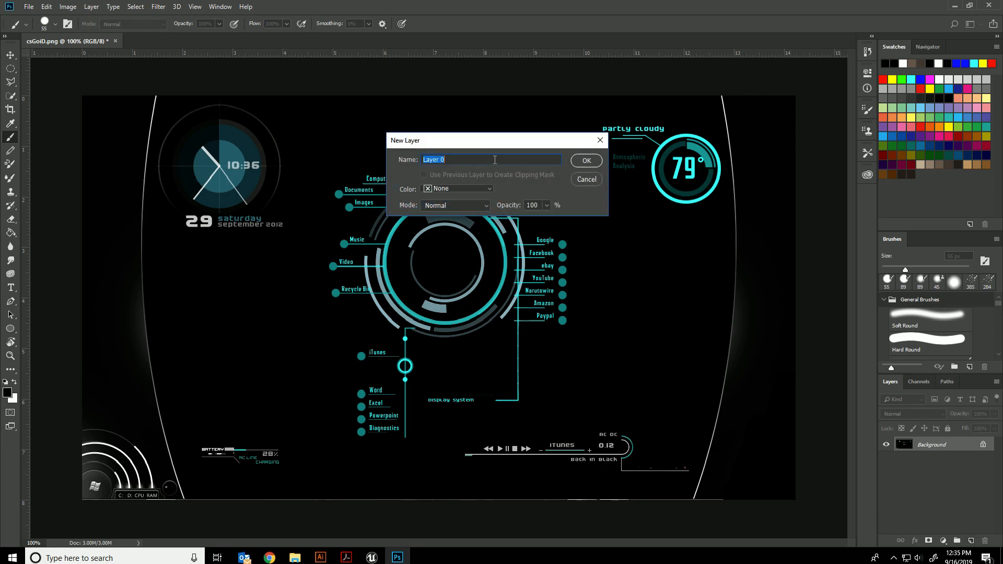
- Confirm Layer 0, delete the black backdrop so the cyan HUD sits on transparency, and take the Move tool
{"action": "left_click", "coordinate": [586, 160]}
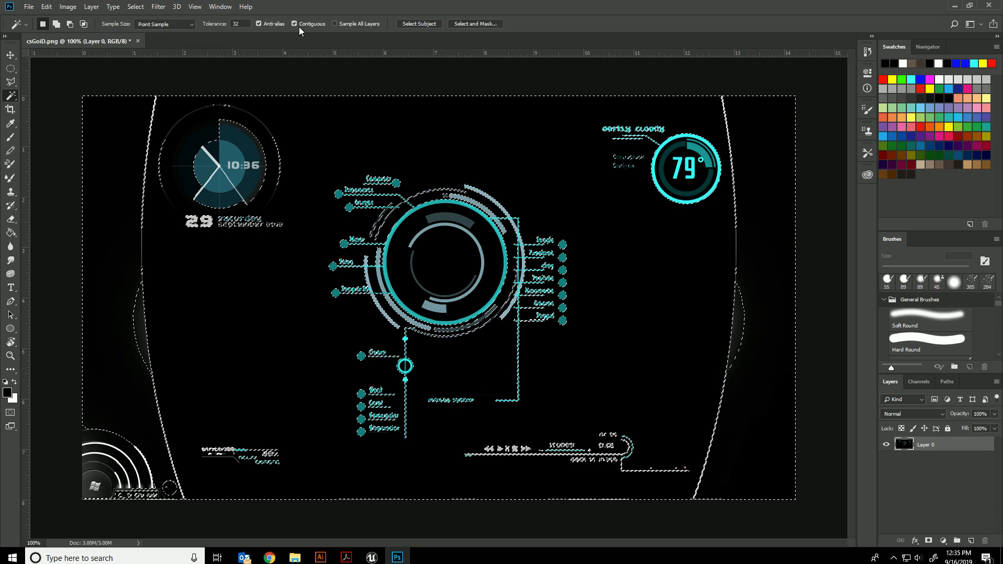
{"action": "left_click", "coordinate": [295, 24]}
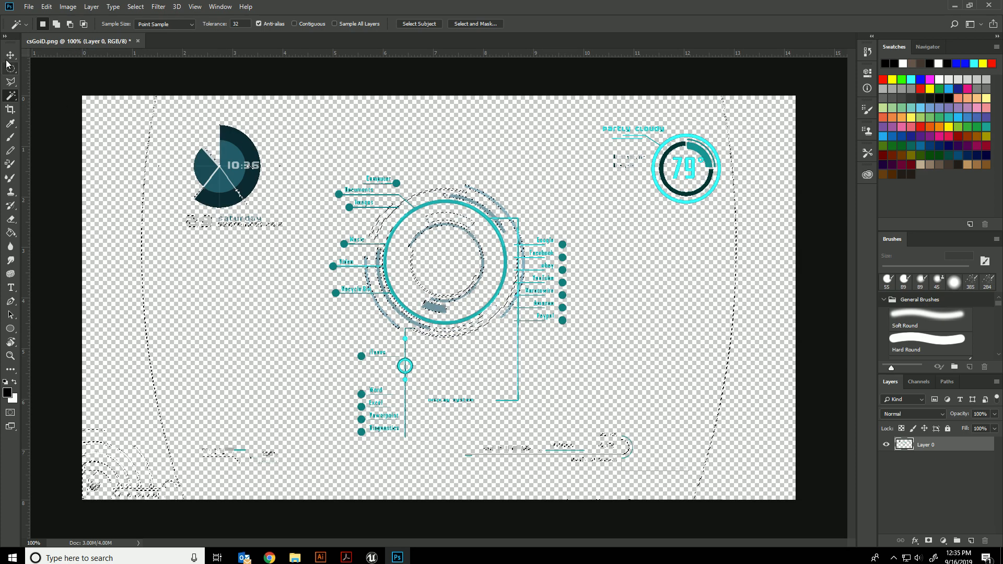
{"action": "left_click", "coordinate": [11, 54]}
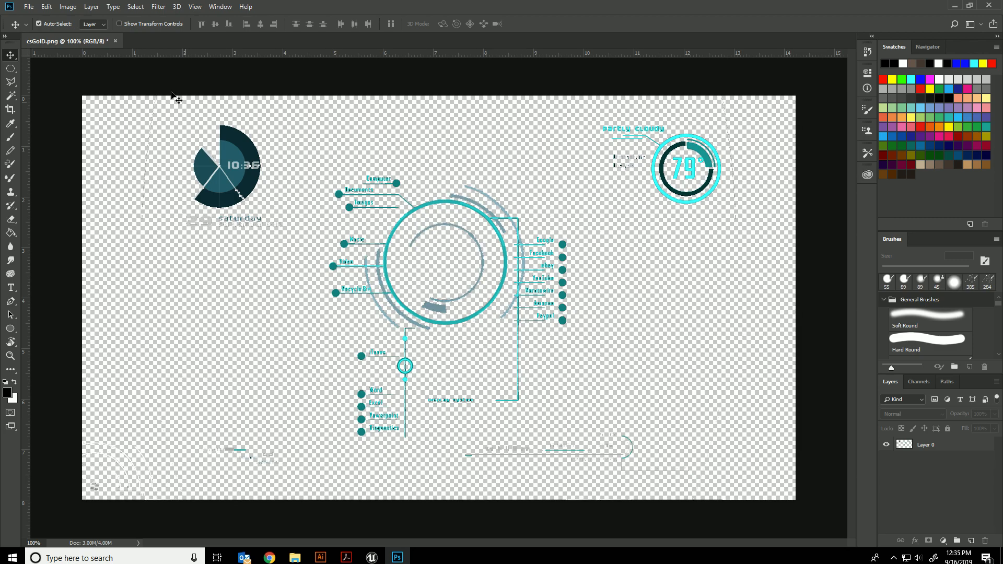
- Save the transparent artwork as a PNG copy named HUD in a chosen folder
{"action": "left_click", "coordinate": [28, 6]}
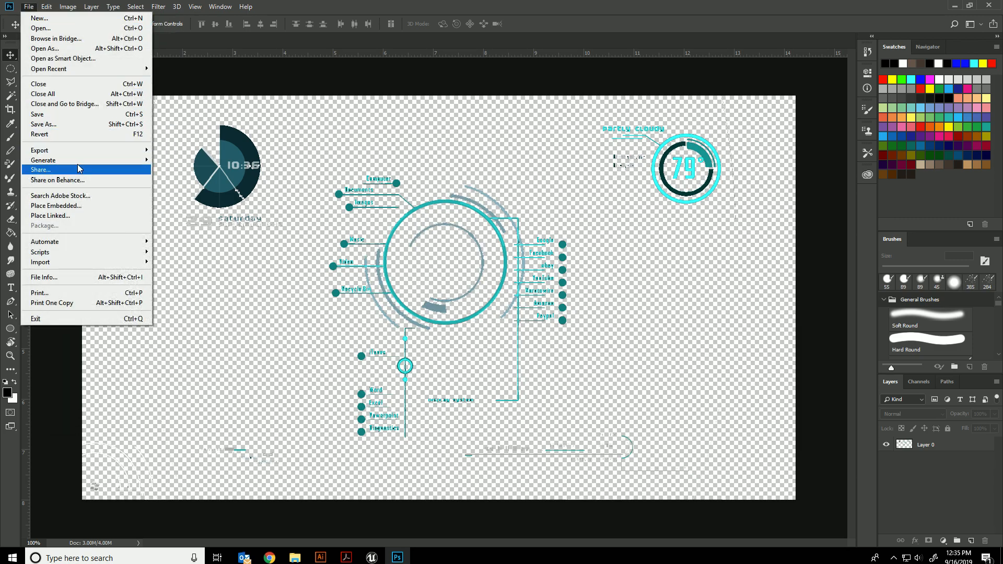
{"action": "mouse_move", "coordinate": [62, 81]}
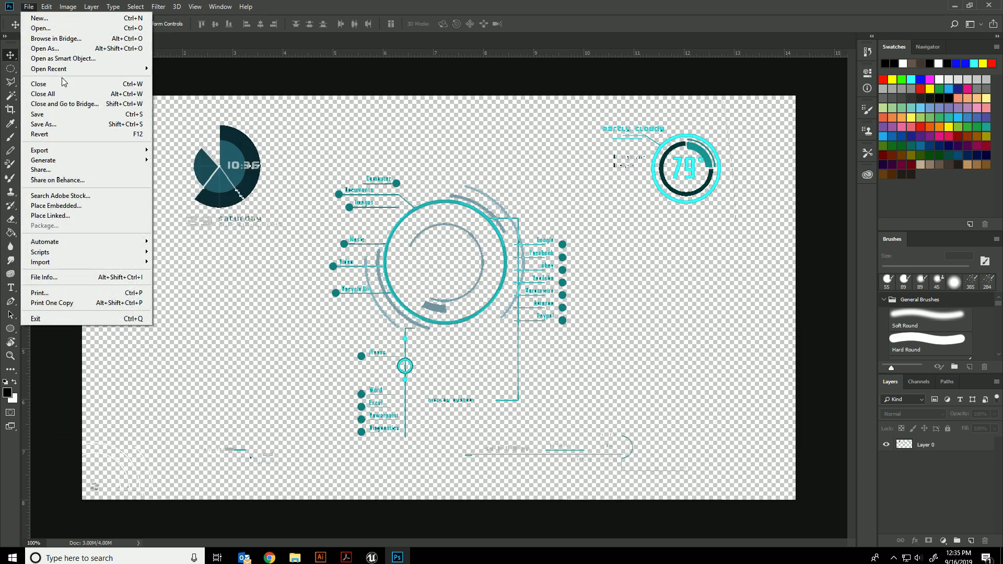
{"action": "left_click", "coordinate": [44, 125]}
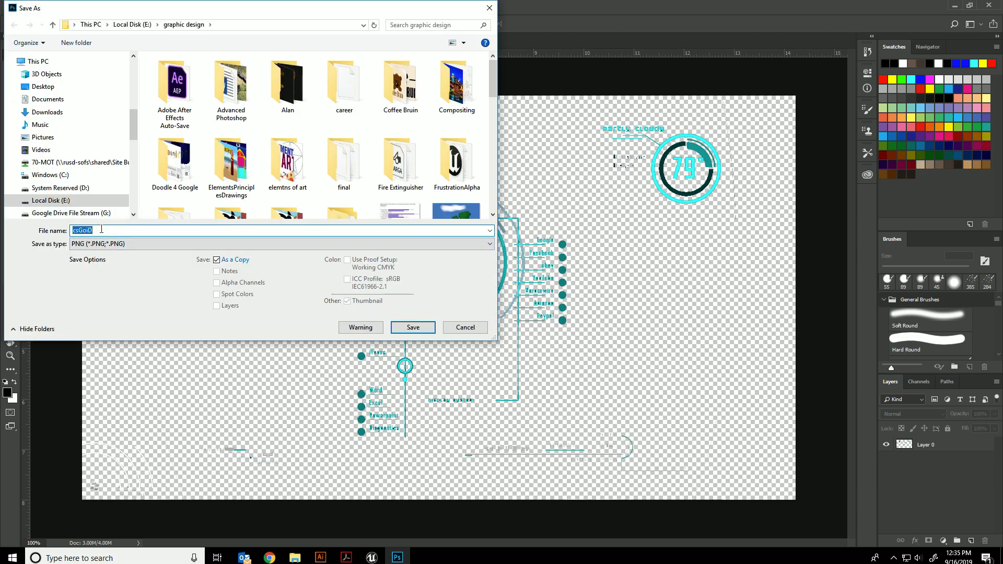
{"action": "type", "text": "HUD"}
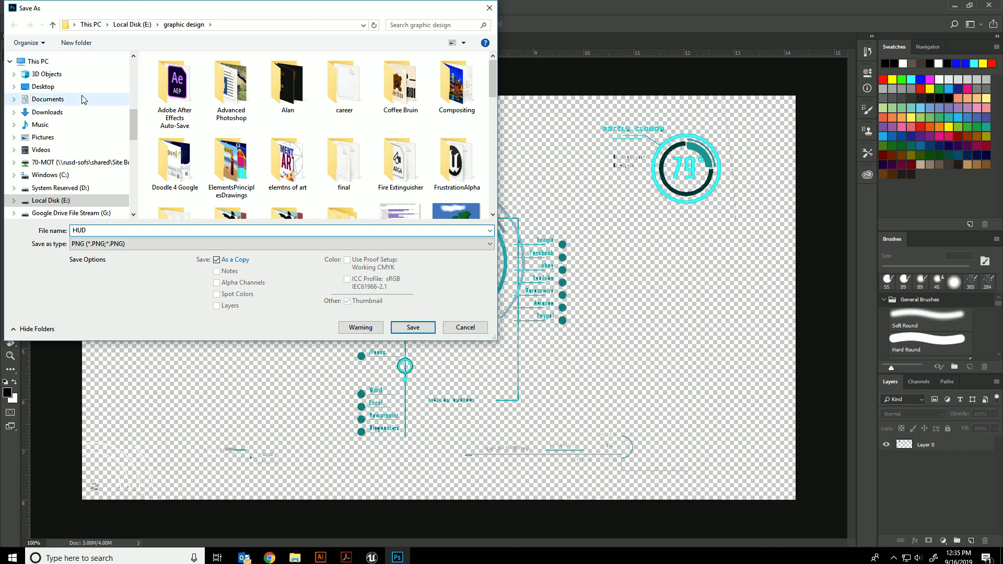
{"action": "left_click", "coordinate": [412, 328]}
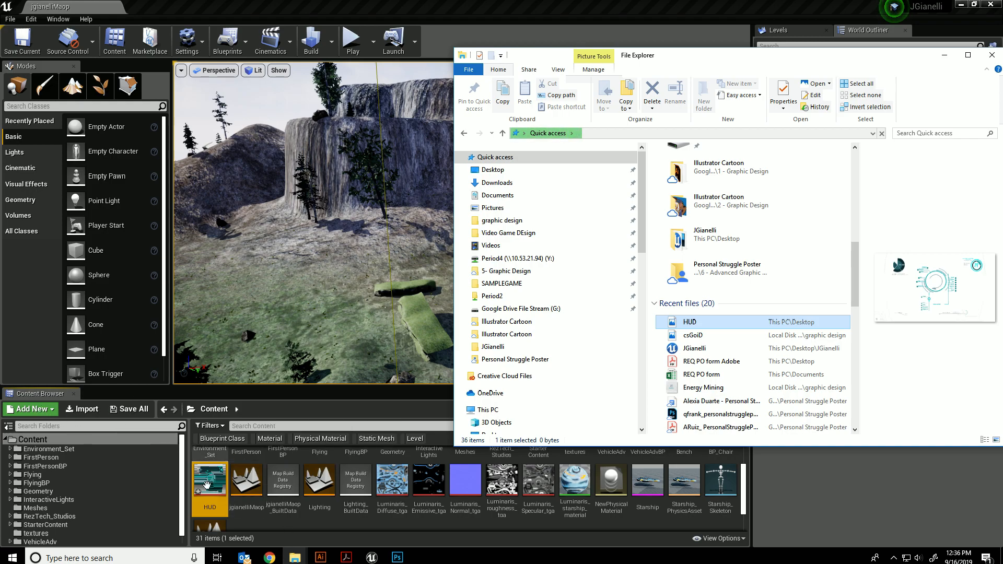
- Return to the Unreal editor with HUD.png in the content and bring up the new-asset menu for a widget blueprint
{"action": "left_click", "coordinate": [991, 56]}
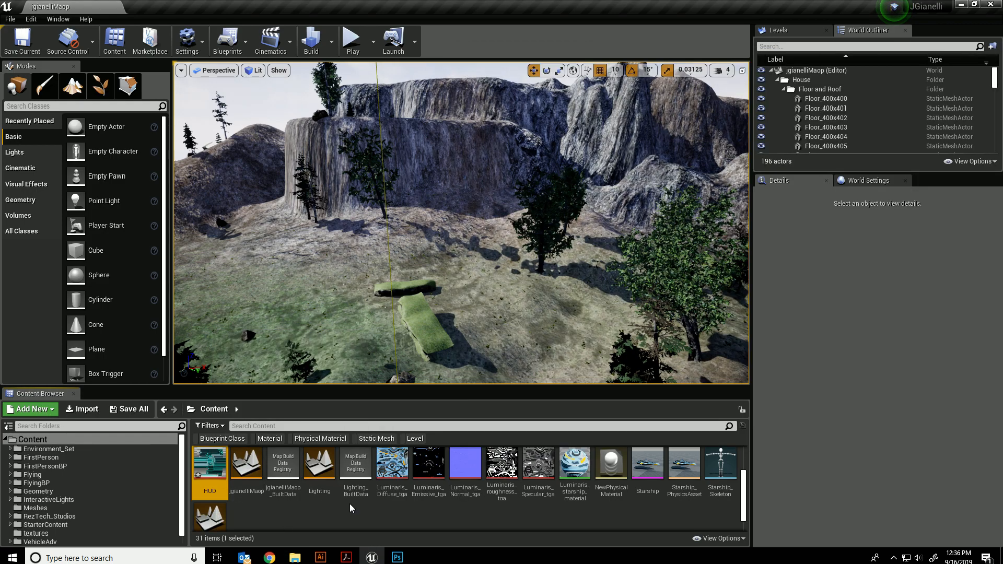
{"action": "left_click", "coordinate": [25, 408]}
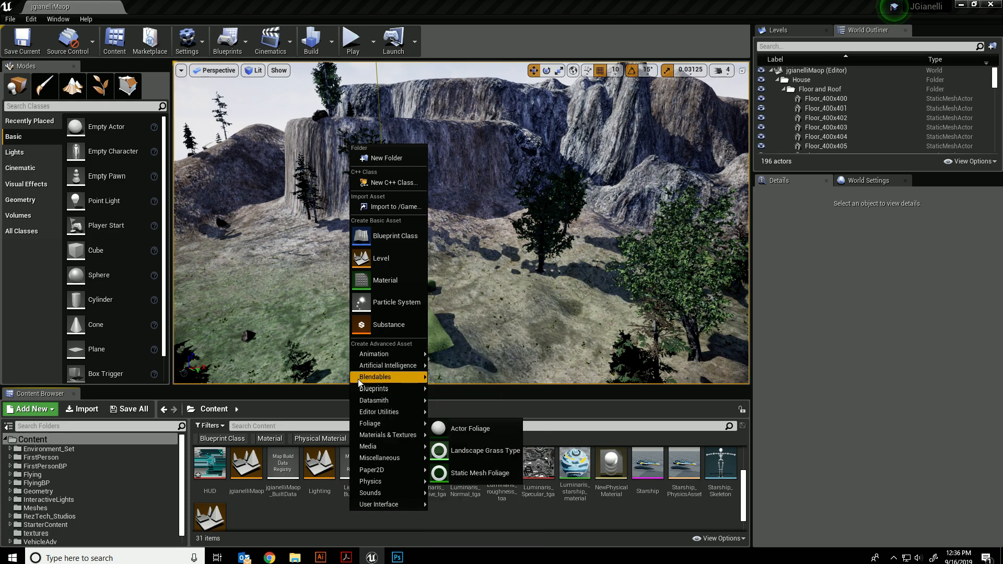
{"action": "mouse_move", "coordinate": [374, 389]}
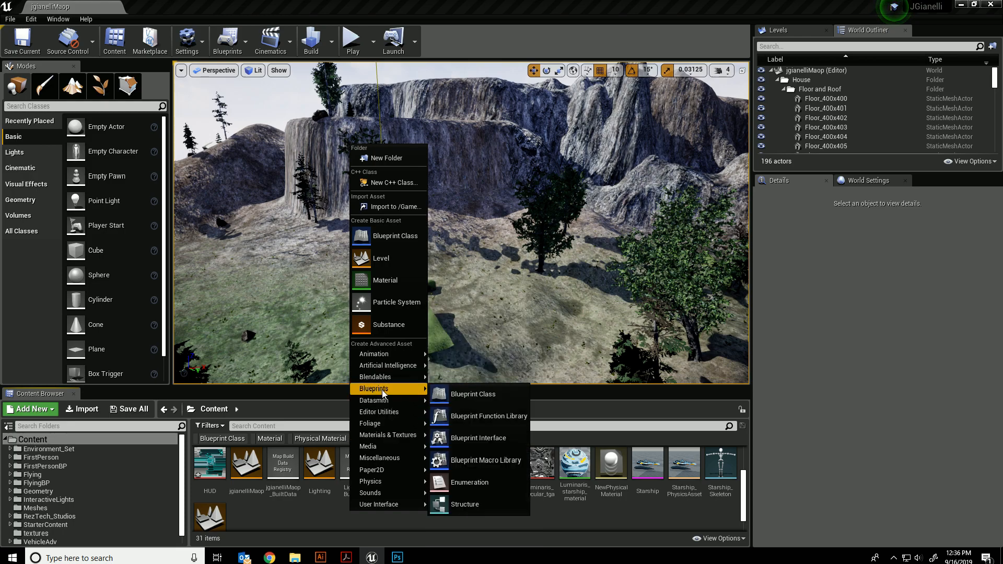
{"action": "mouse_move", "coordinate": [381, 504]}
{"action": "type", "text": "HUD01"}
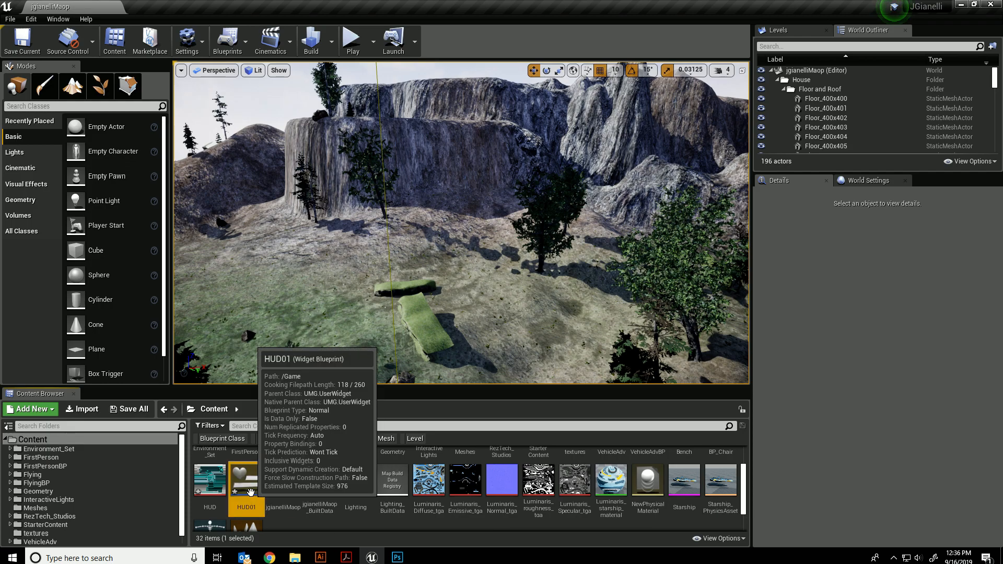
- In HUD01, place an Image element on the canvas panel and stretch it to the full frame
{"action": "double_click", "coordinate": [246, 479]}
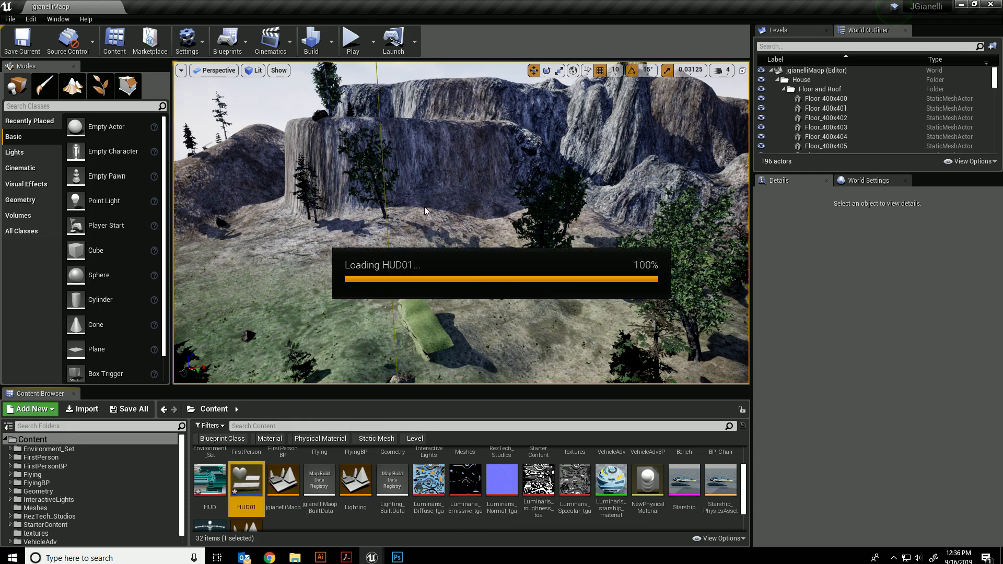
{"action": "double_click", "coordinate": [246, 480]}
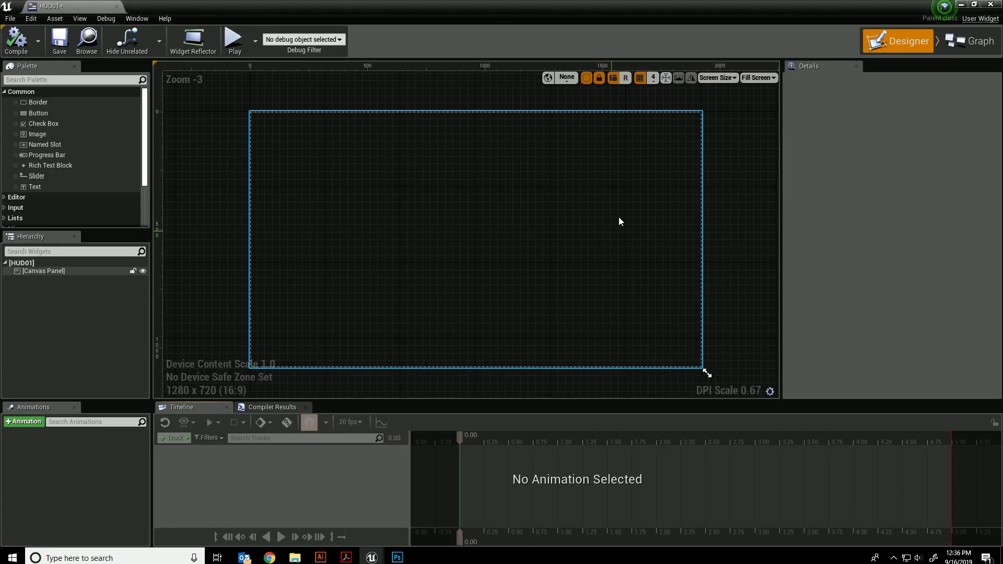
{"action": "left_click", "coordinate": [43, 271]}
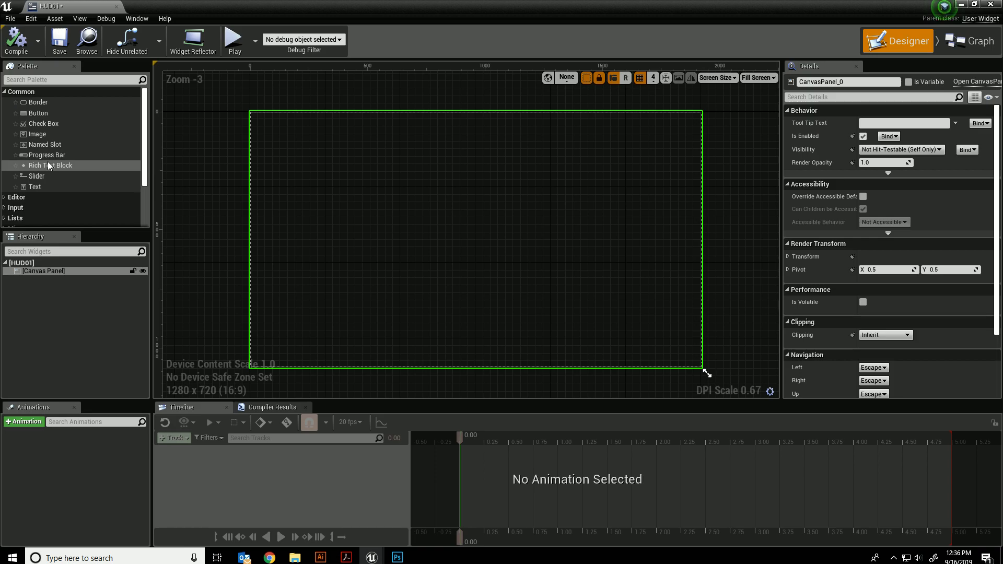
{"action": "mouse_move", "coordinate": [37, 135]}
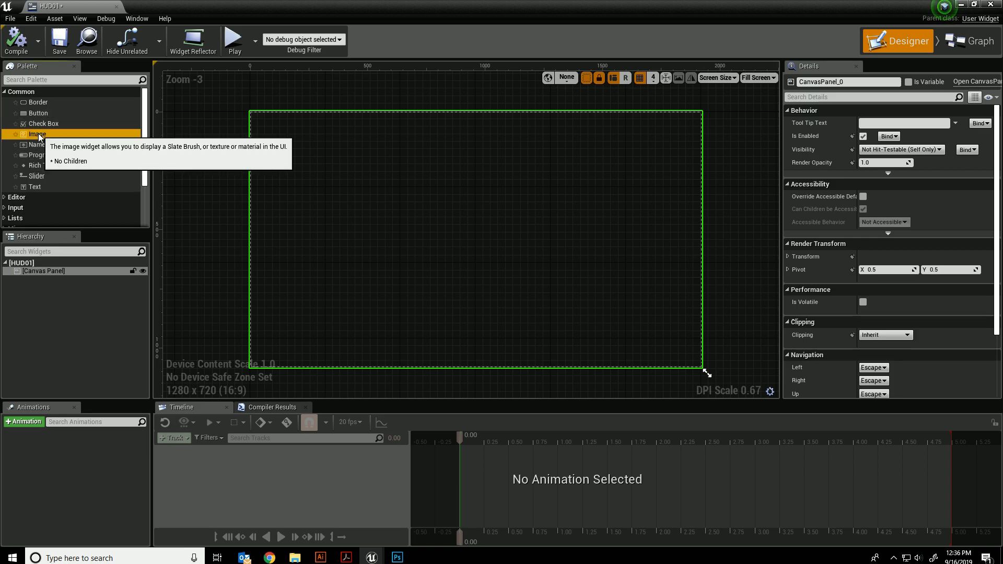
{"action": "left_click_drag", "start_coordinate": [38, 133], "coordinate": [295, 135]}
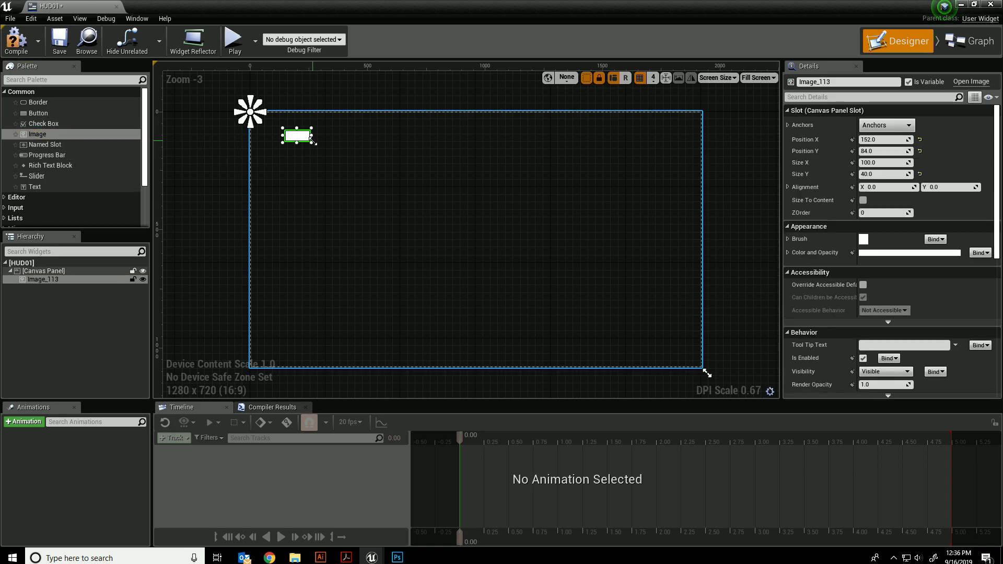
{"action": "left_click_drag", "start_coordinate": [308, 145], "coordinate": [704, 371]}
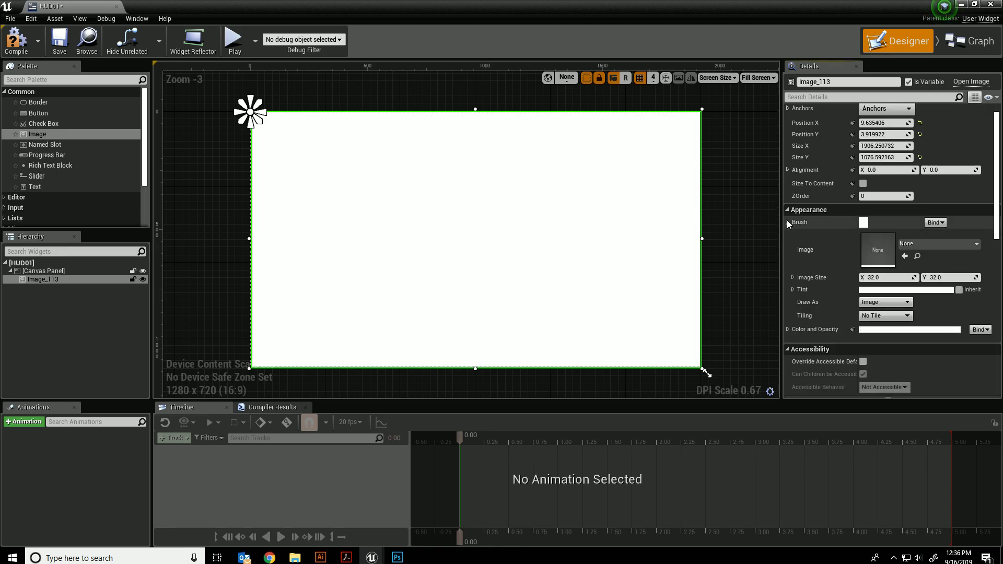
{"action": "mouse_move", "coordinate": [799, 222]}
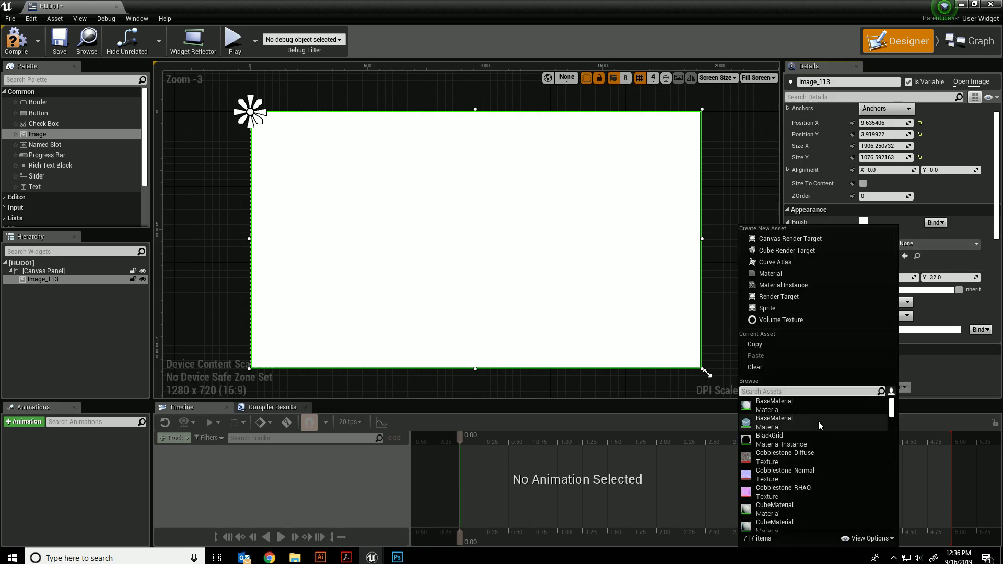
- Set the image's Brush picture to the imported HUD texture
{"action": "type", "text": "hud"}
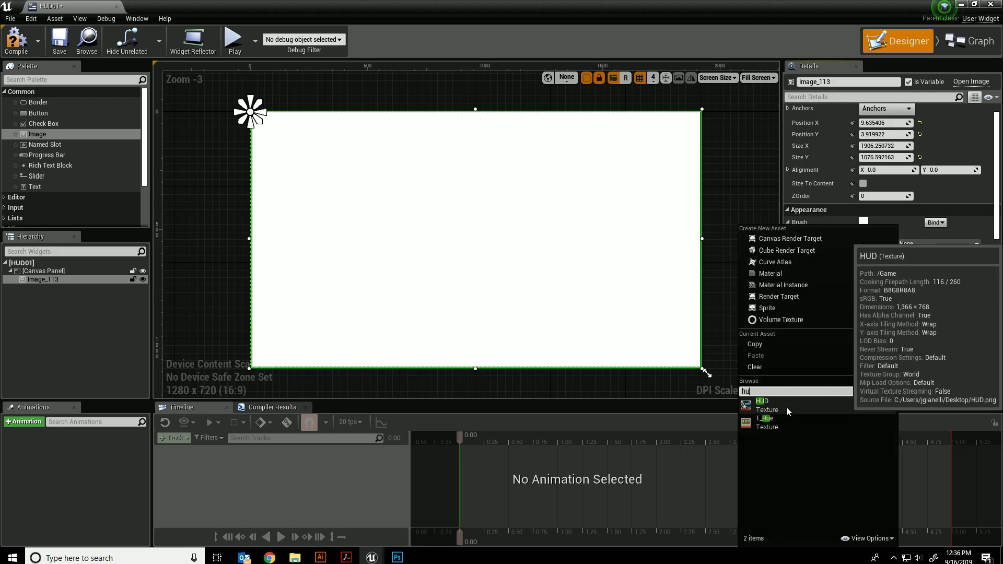
{"action": "left_click", "coordinate": [762, 401]}
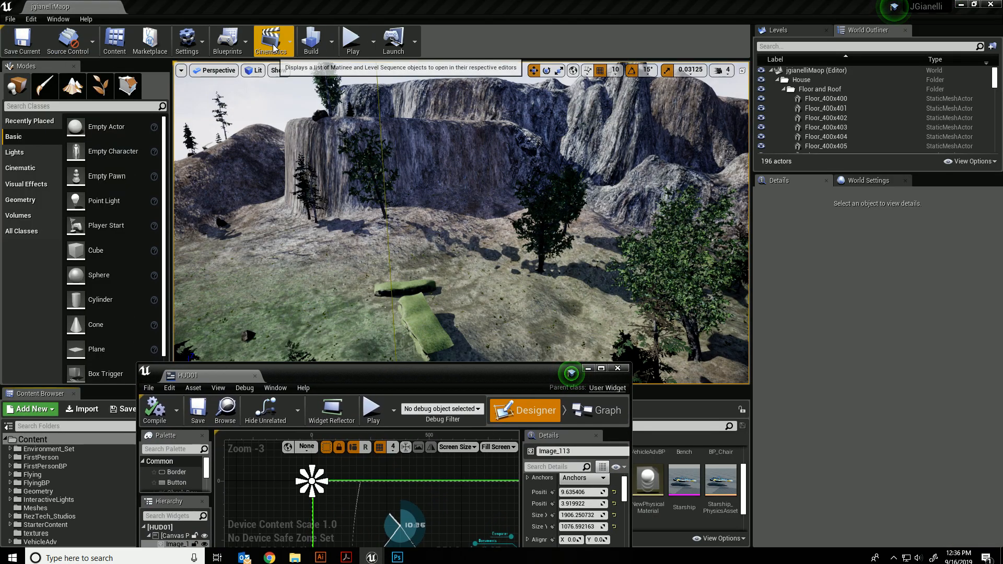
- In the Level Blueprint, add a Create Widget node after Event BeginPlay
{"action": "left_click", "coordinate": [226, 40]}
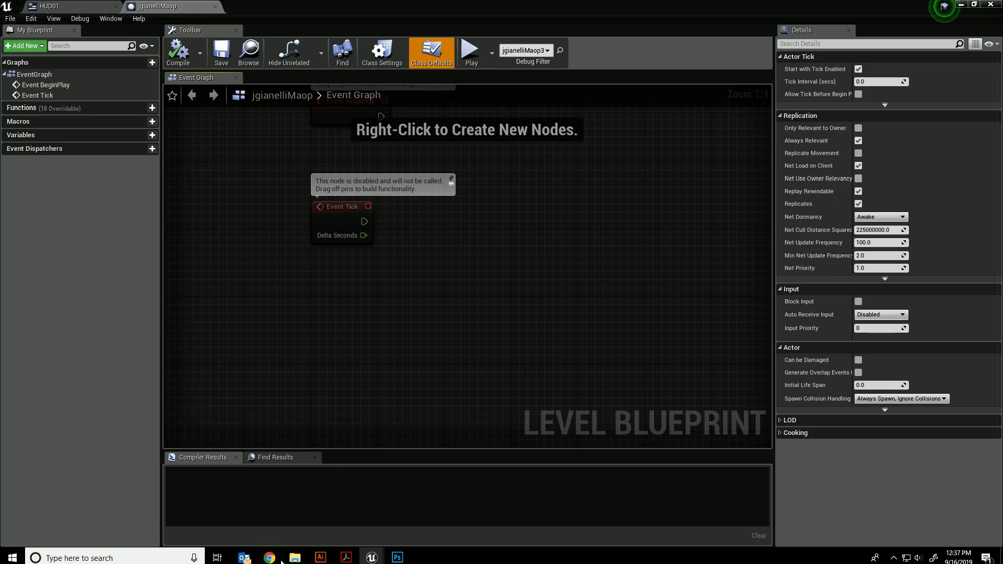
{"action": "left_click", "coordinate": [270, 557]}
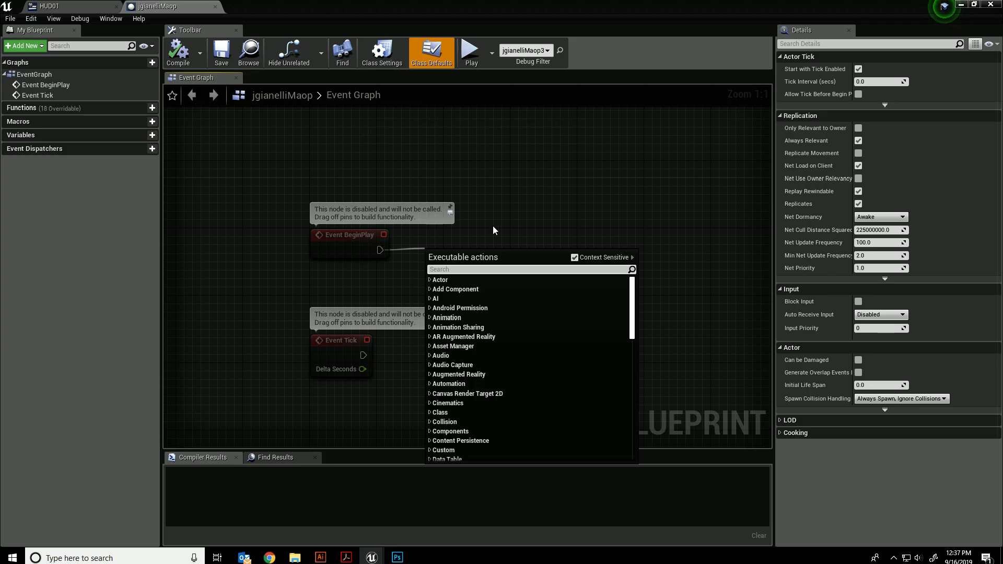
{"action": "mouse_move", "coordinate": [537, 242]}
{"action": "type", "text": "create wid"}
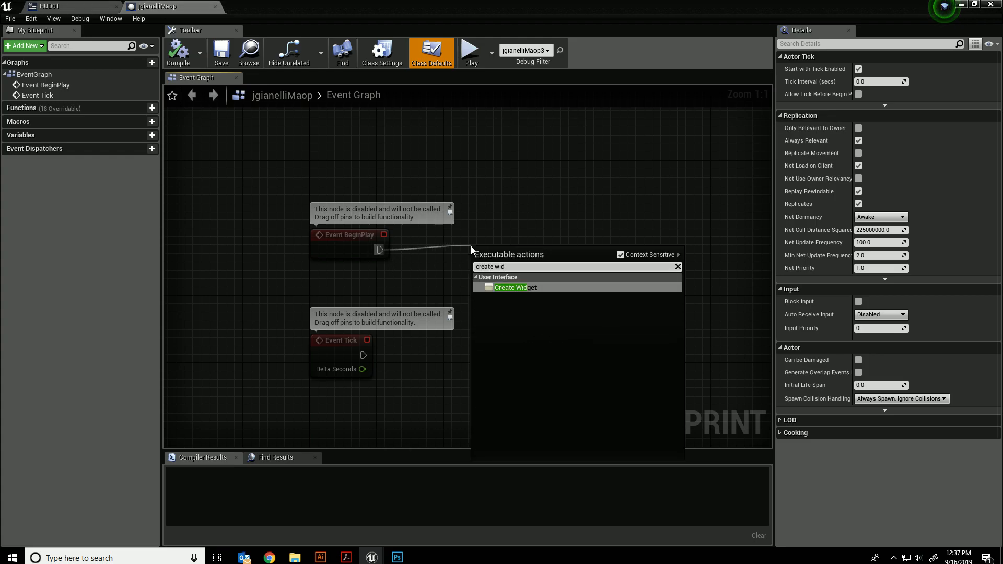
{"action": "left_click", "coordinate": [516, 288]}
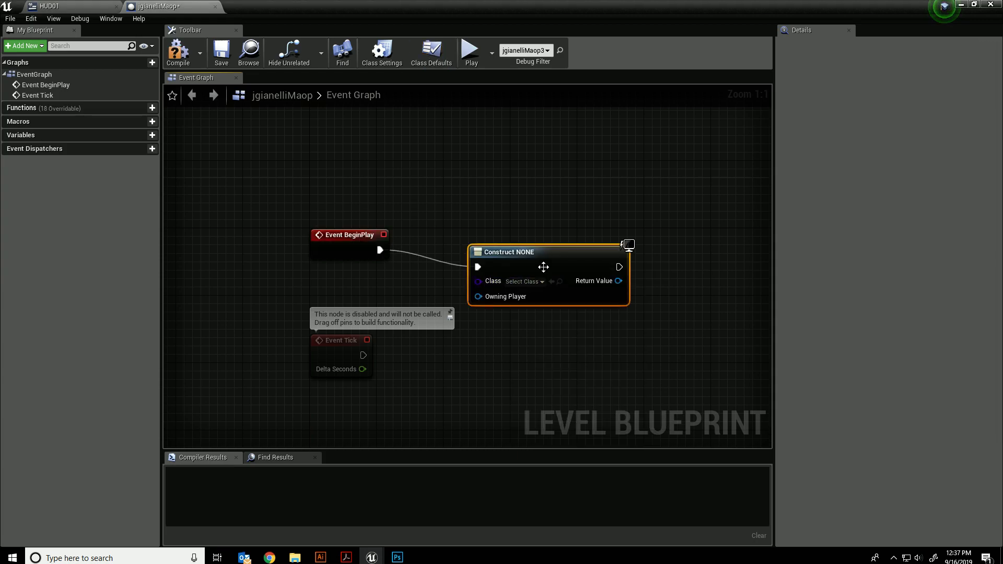
- Set the widget class to HUD01 and add an Add to Viewport node from its Return Value
{"action": "key", "text": "alt+tab"}
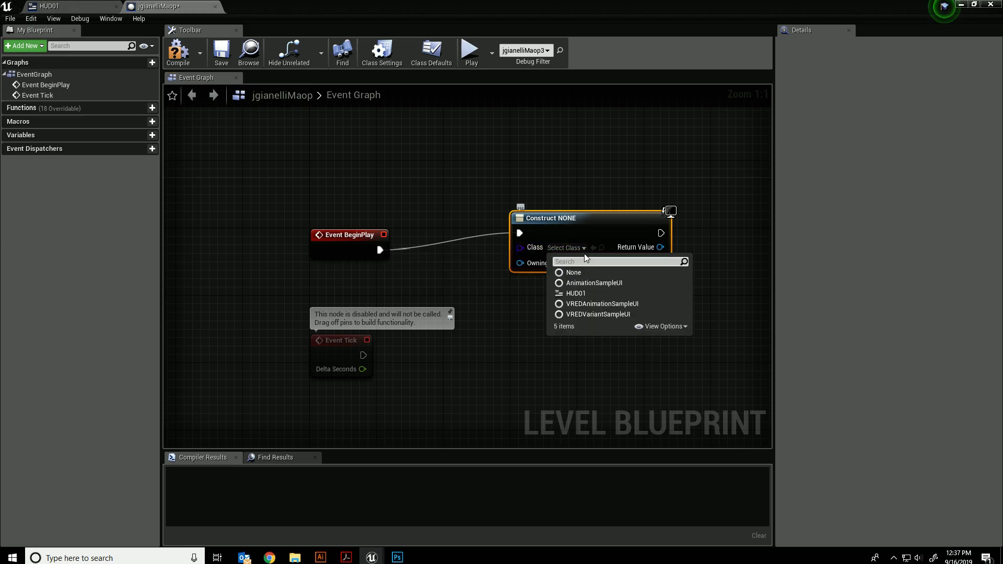
{"action": "left_click", "coordinate": [575, 293]}
{"action": "type", "text": "add t"}
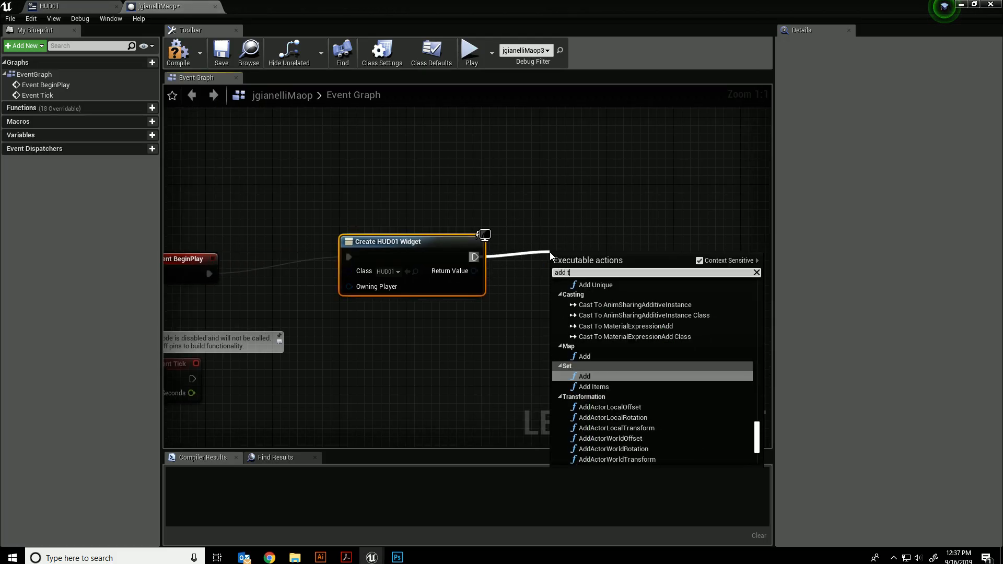
{"action": "left_click", "coordinate": [590, 258]}
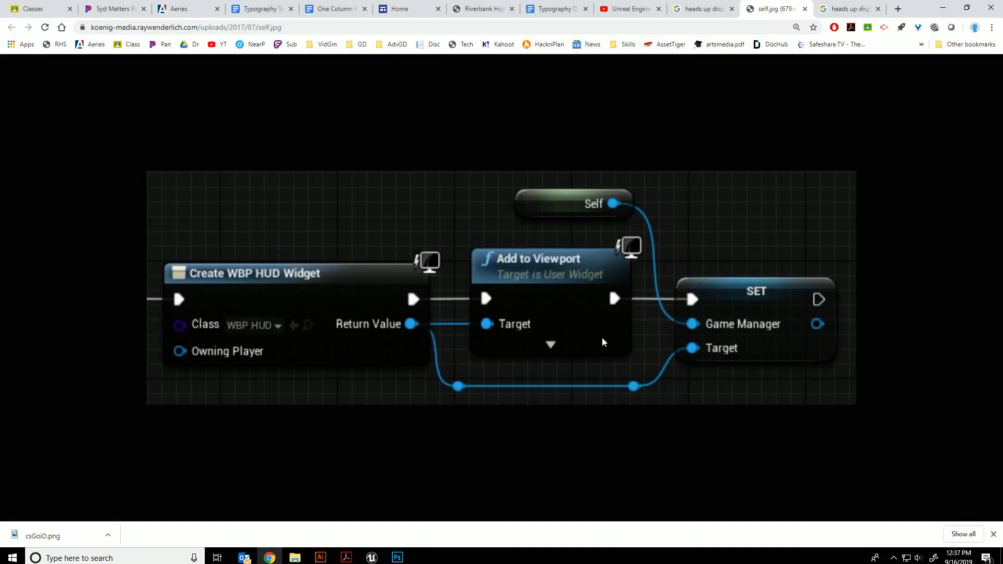
{"action": "mouse_move", "coordinate": [458, 333]}
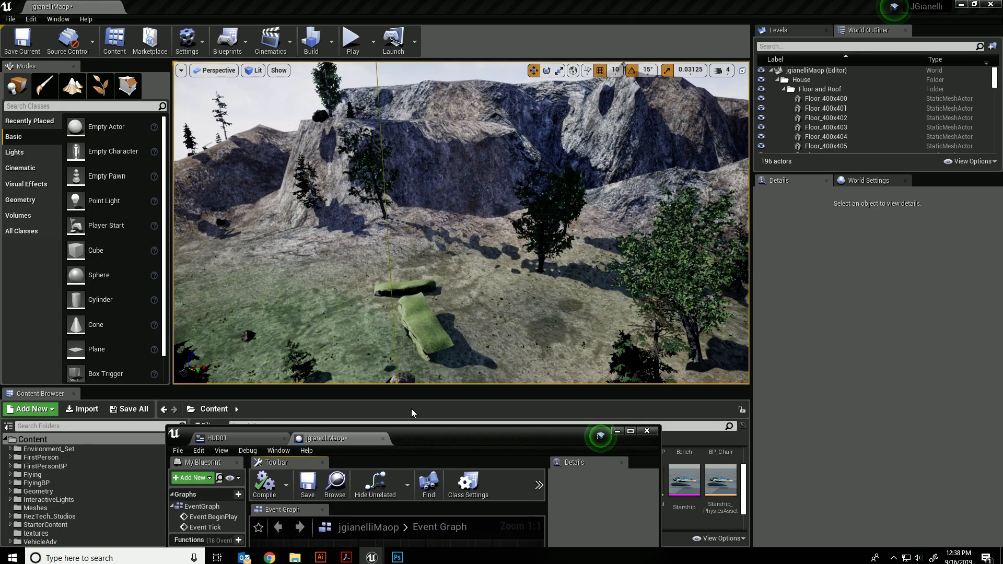
- Play the level so the cyan HUD overlays the viewport, then stop playing
{"action": "left_click", "coordinate": [352, 41]}
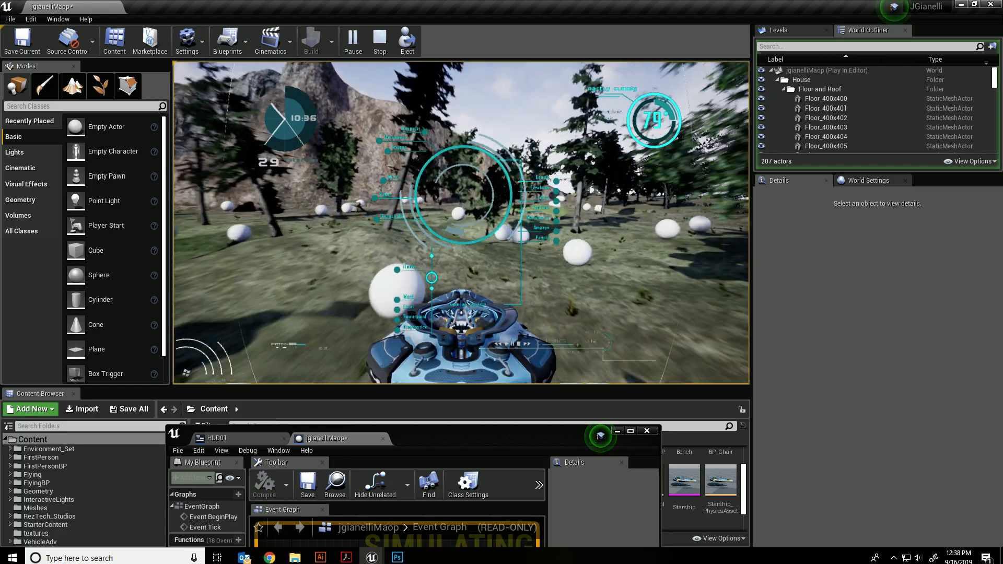
{"action": "left_click", "coordinate": [379, 41]}
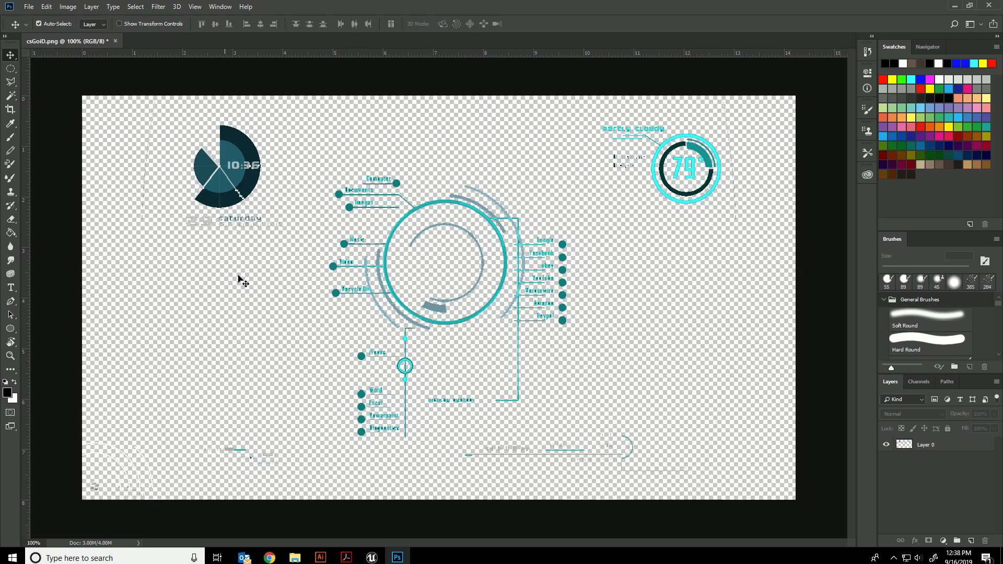
{"action": "mouse_move", "coordinate": [241, 228]}
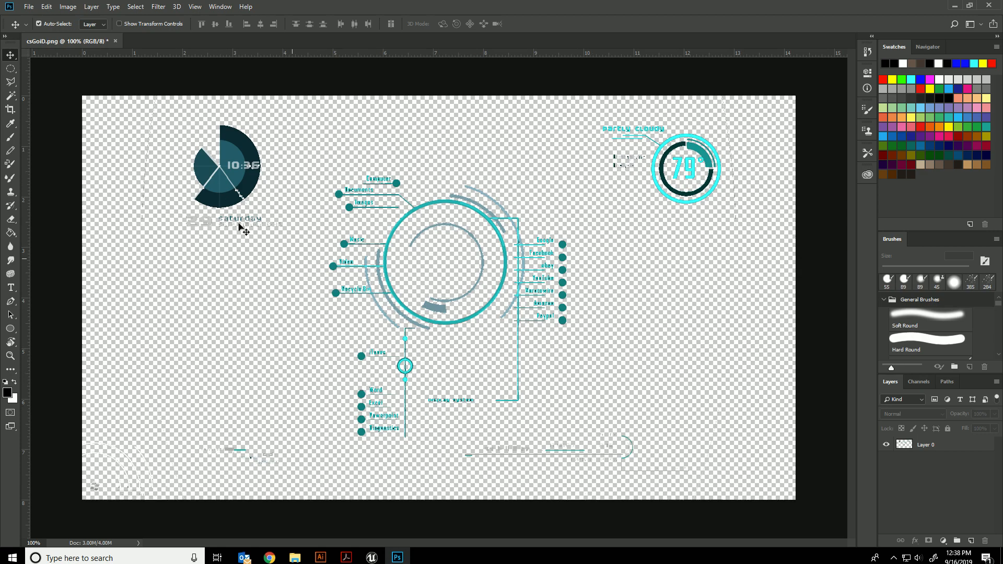
{"action": "mouse_move", "coordinate": [450, 249]}
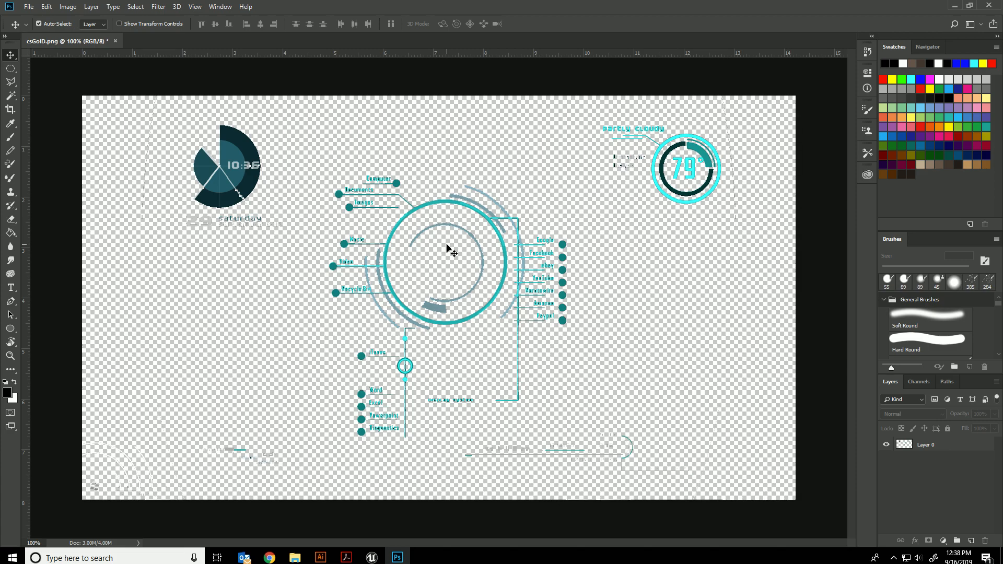
{"action": "mouse_move", "coordinate": [503, 314]}
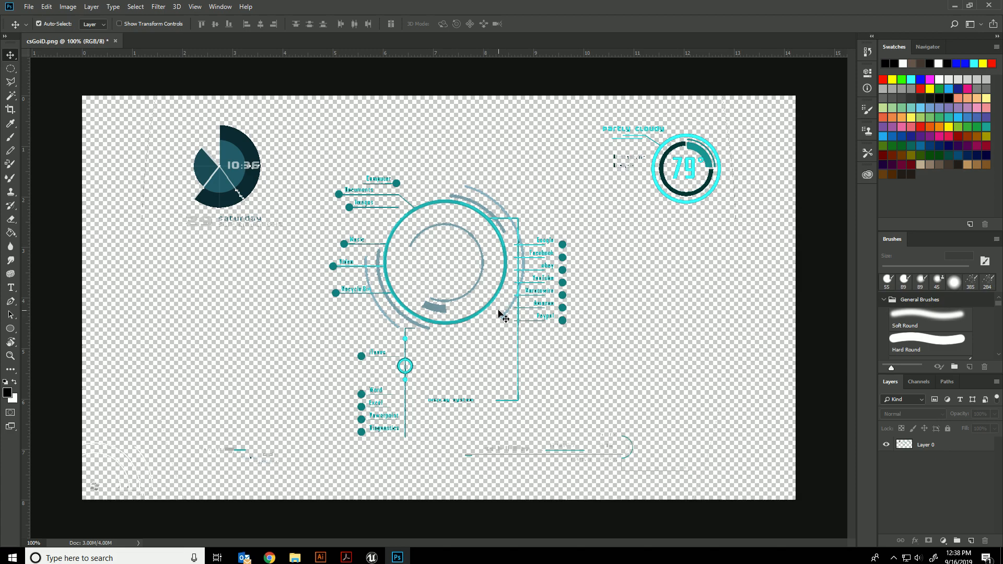